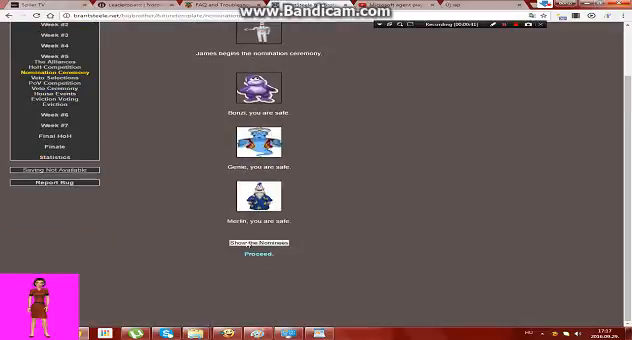
- Proceed past the nomination ceremony to the week's veto competition results
click(256, 248)
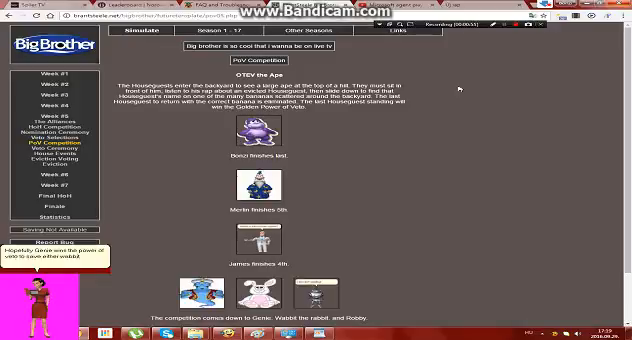
- Scroll through the full veto competition placements down to the bottom of the page
scroll(down, 3)
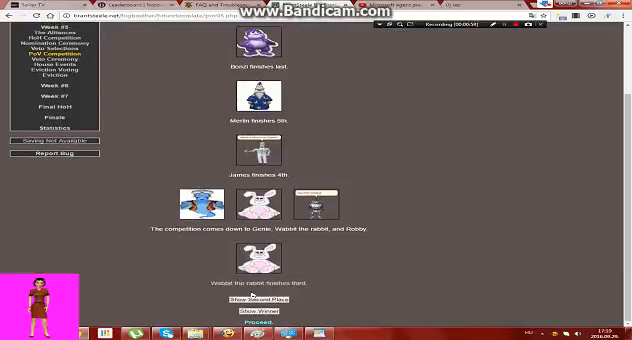
scroll(down, 3)
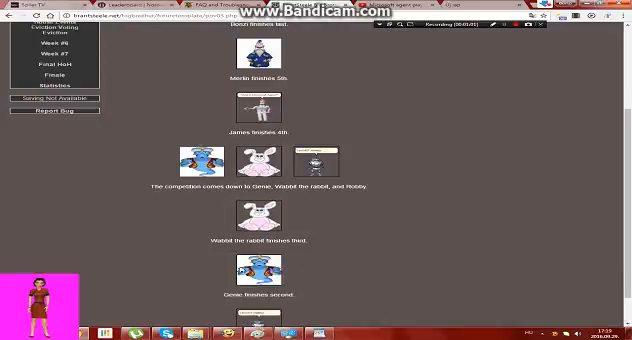
scroll(down, 3)
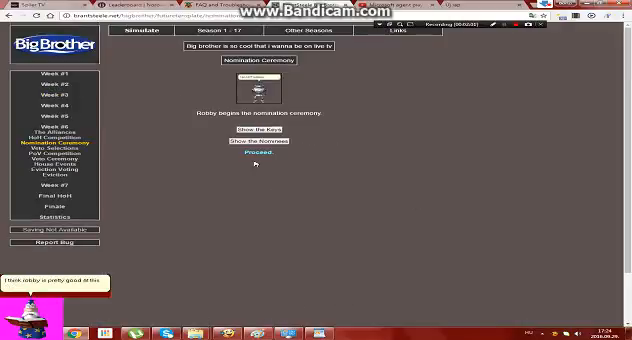
- Proceed from the nomination ceremony to the next competition's results
click(254, 164)
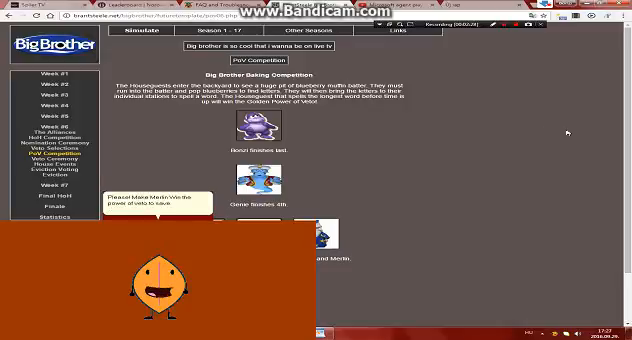
- Scroll down through the competition results toward the nominees' speeches
scroll(down, 3)
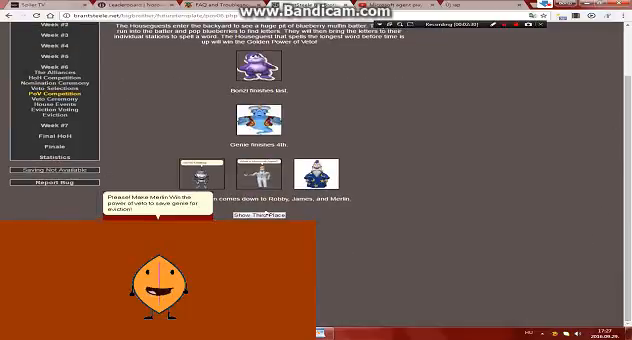
scroll(down, 3)
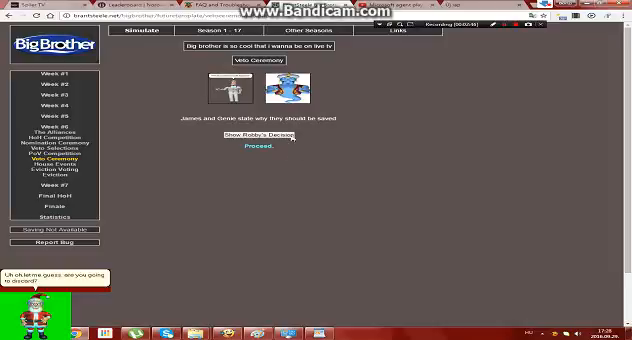
- Advance through the nominees' speeches, house events and eviction vote to the next week's nominations
click(250, 136)
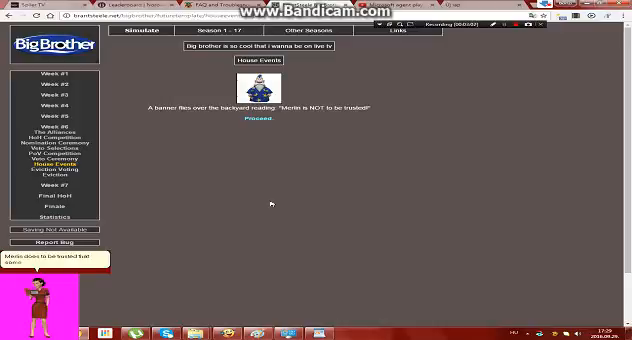
click(260, 128)
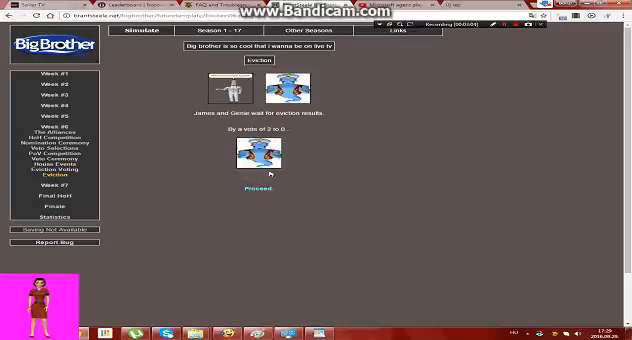
click(254, 192)
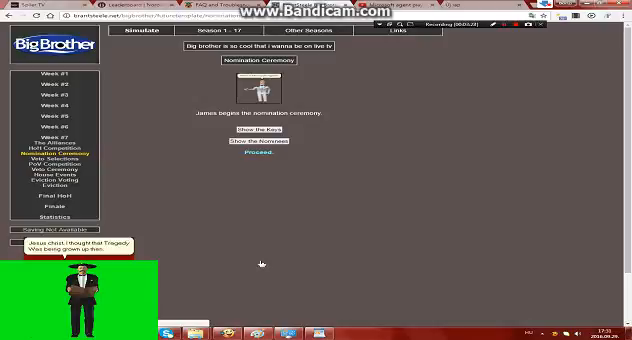
- Reveal the nomination outcome, continue to the veto competition and reveal its winner
click(256, 136)
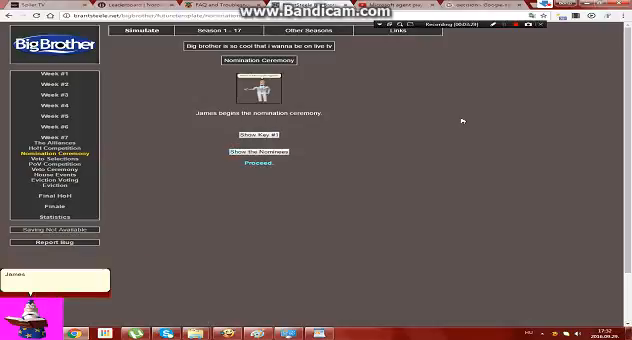
click(256, 138)
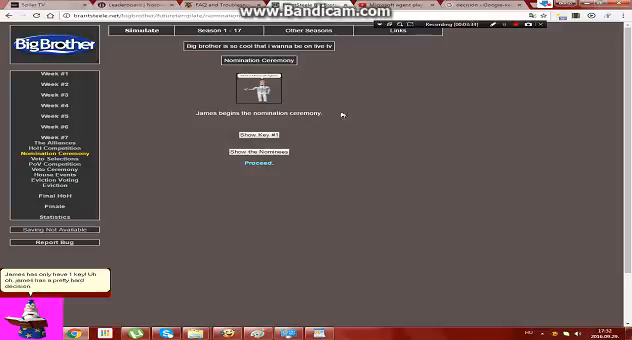
click(256, 140)
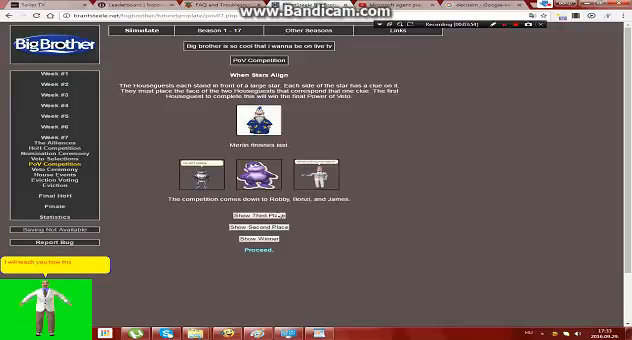
click(258, 228)
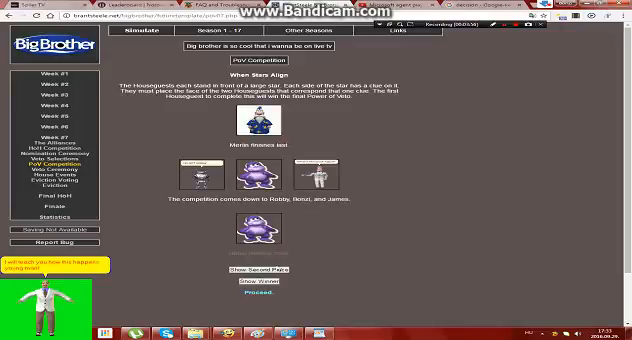